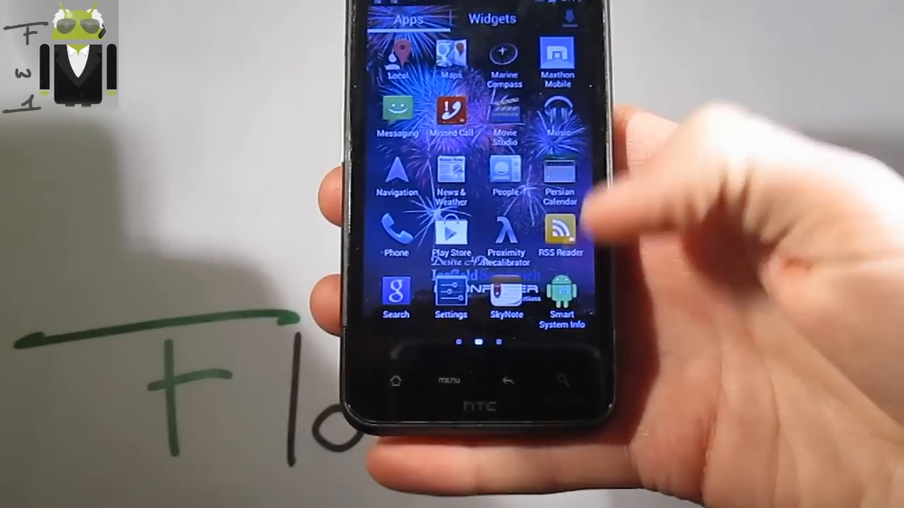
Step: Launch Smart System Info and show the Android tab: version 4.0.4, API 15, rooted
{"action": "left_click", "coordinate": [562, 292]}
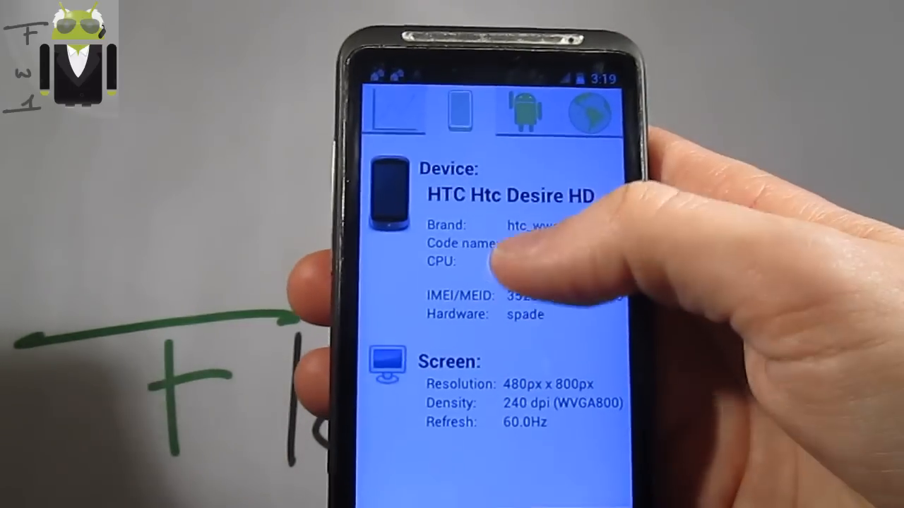
{"action": "left_click", "coordinate": [525, 113]}
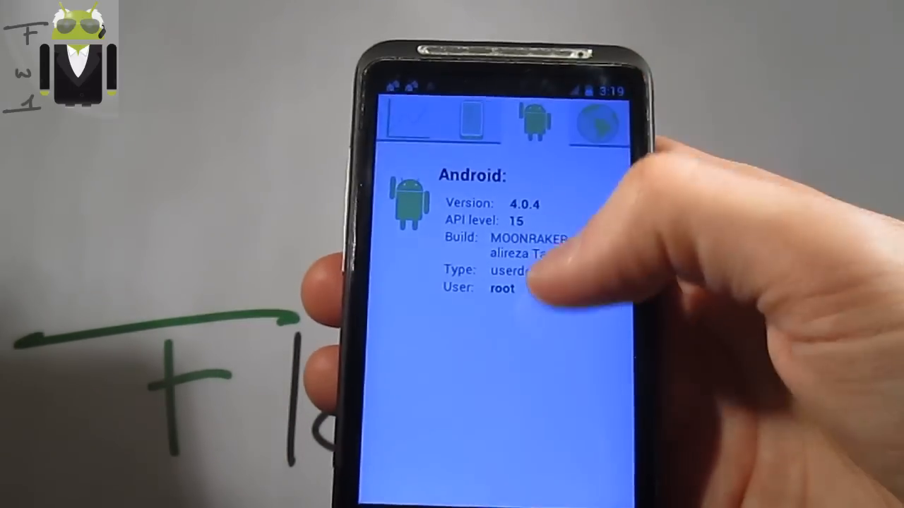